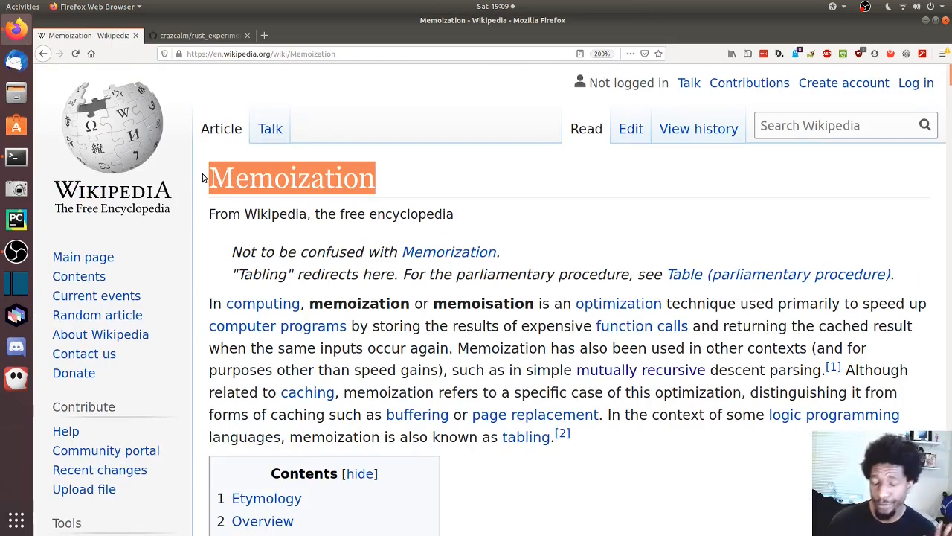
Highlight the opening definition sentence of the Memoization article
scroll("down", 3)
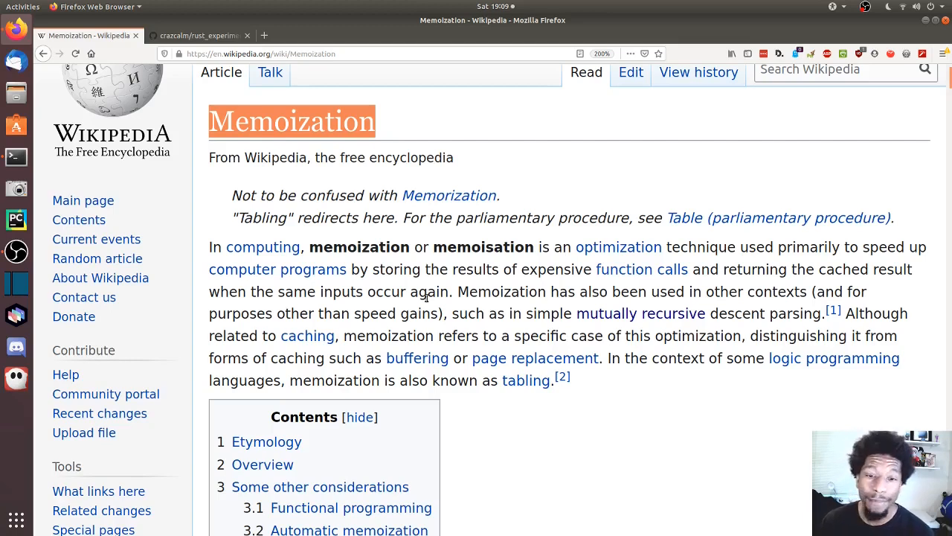
mouse_move(422, 336)
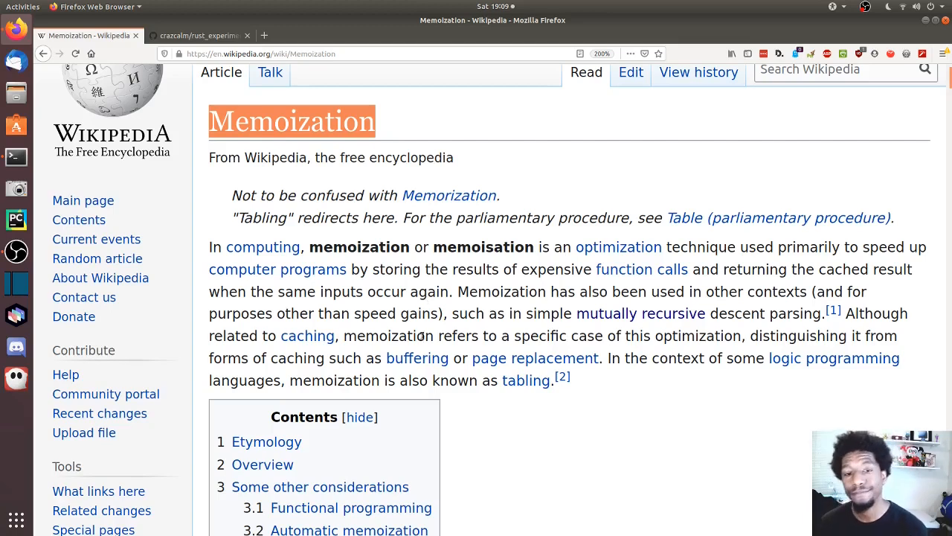
left_click_drag(208, 247, 449, 292)
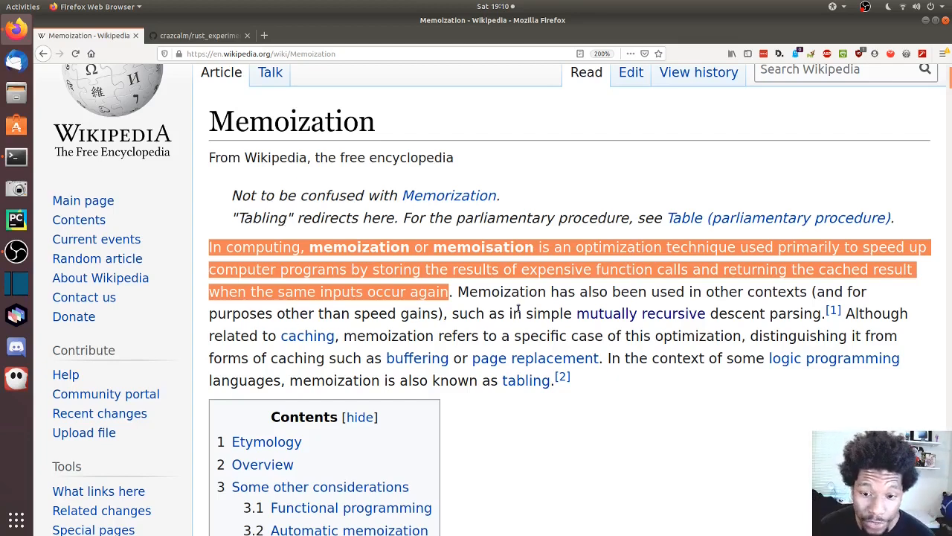
Scroll down to the Overview section describing remembered results and lookup tables
scroll("down", 3)
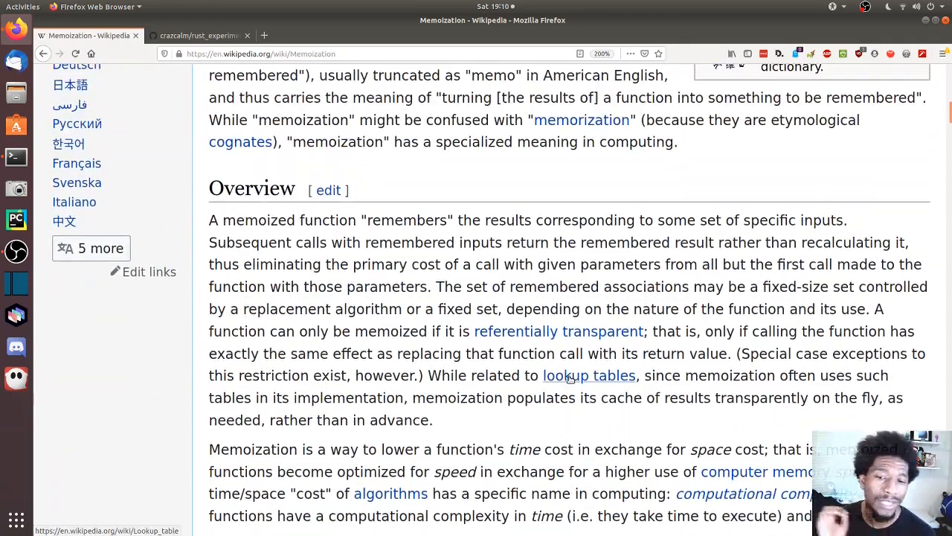
mouse_move(589, 375)
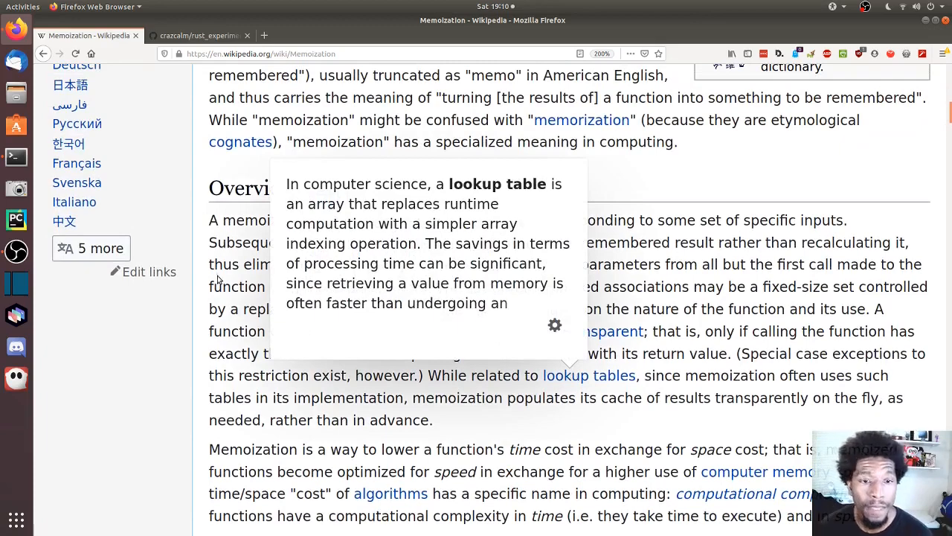
scroll("down", 3)
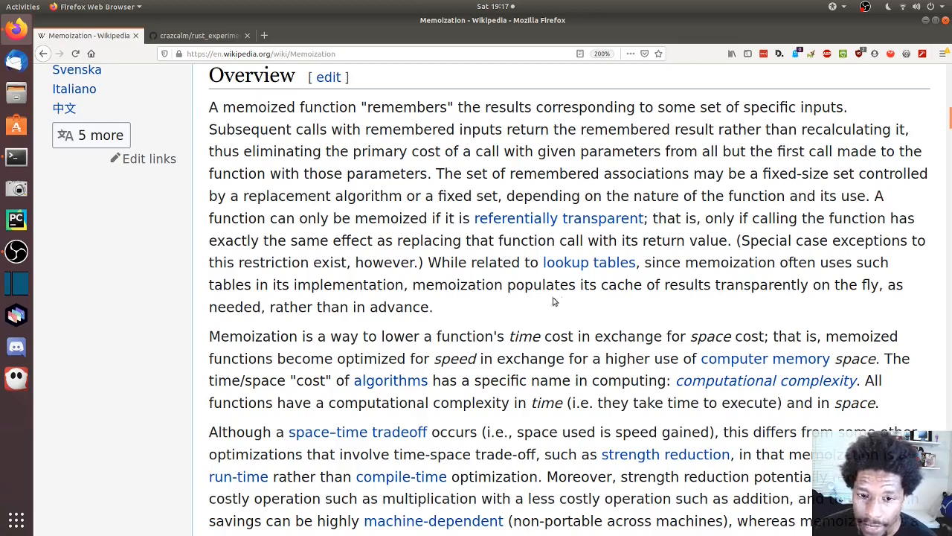
Highlight the phrase 'results transparently on the fly' in the Overview paragraph
double_click(435, 262)
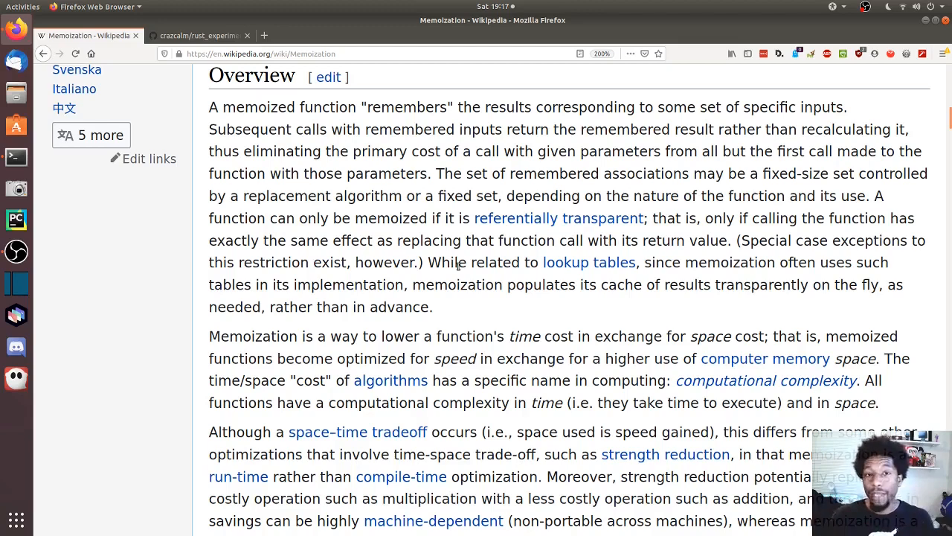
mouse_move(664, 284)
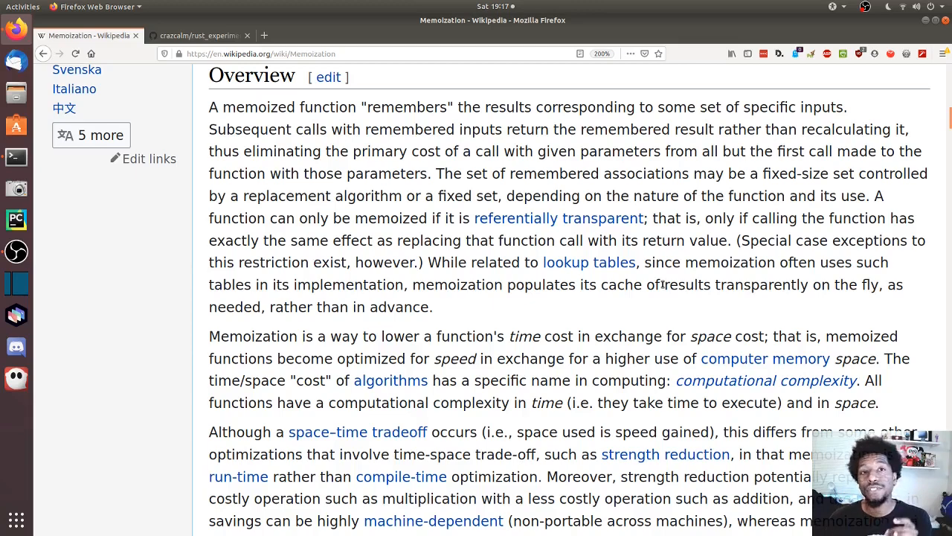
left_click_drag(661, 284, 741, 284)
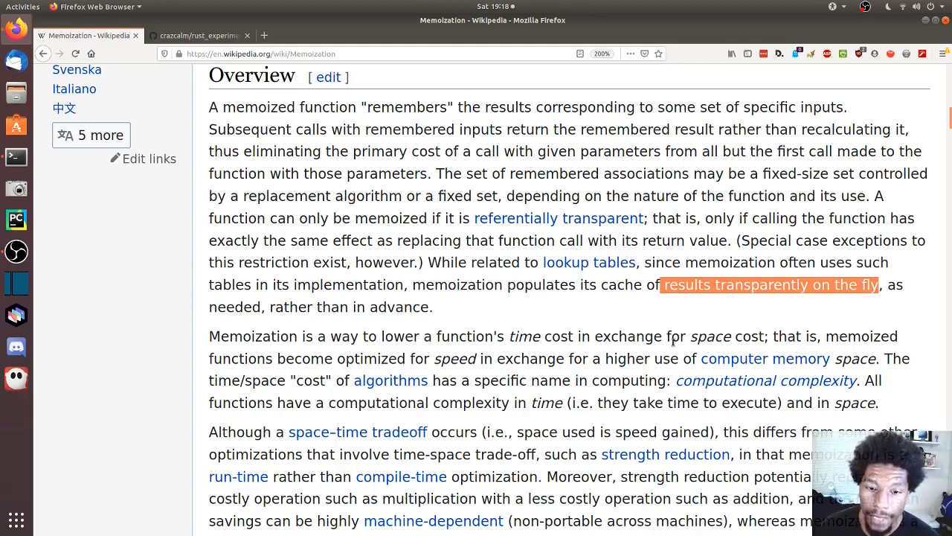
Scroll to the plain factorial pseudocode and highlight its recursive call 'factorial(n − 1) times n'
scroll("down", 3)
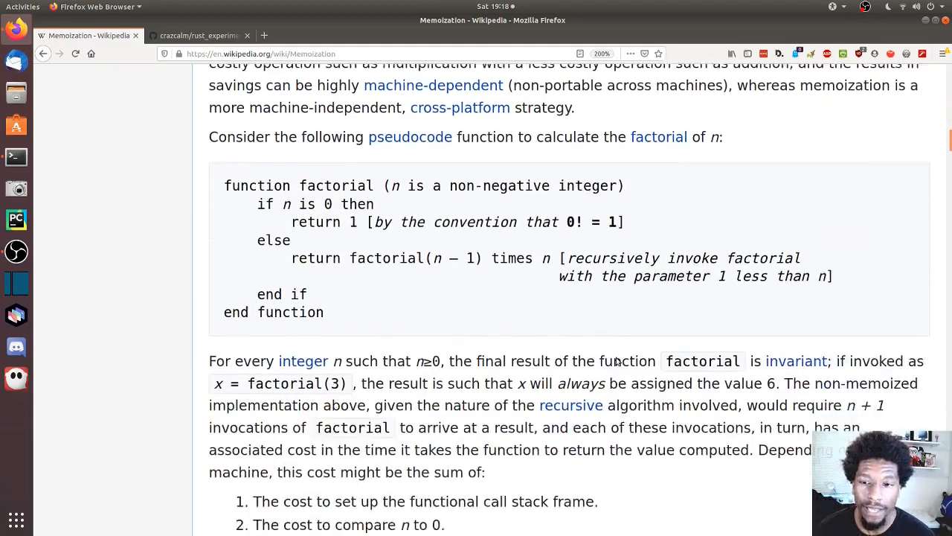
scroll("down", 3)
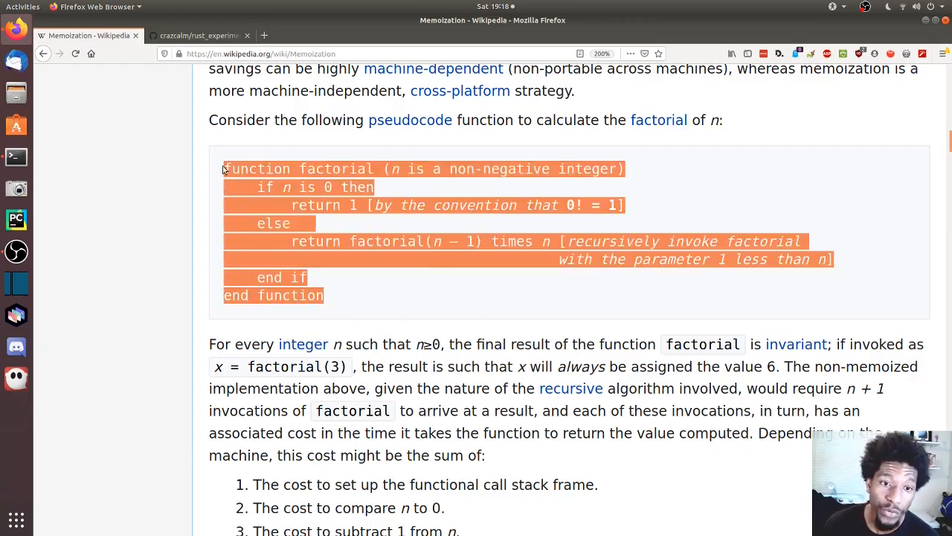
scroll("down", 3)
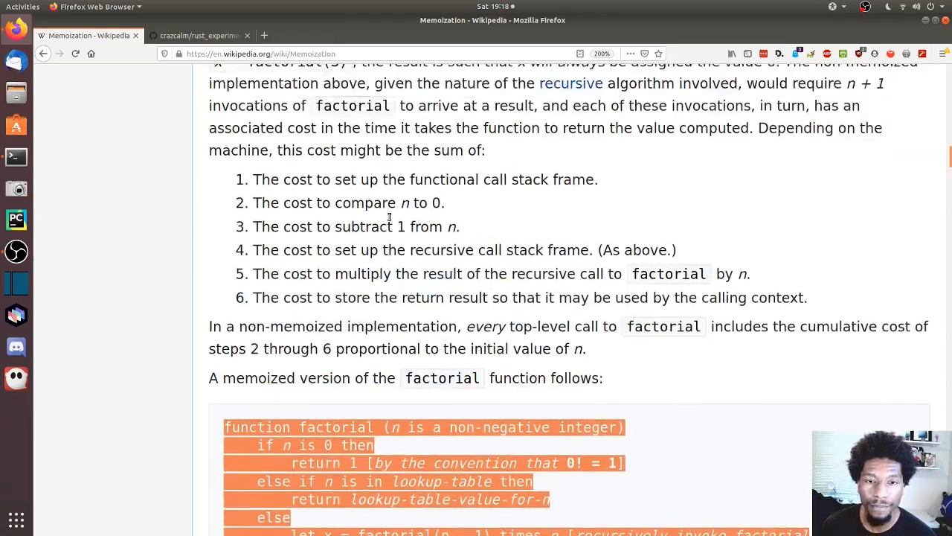
scroll("up", 3)
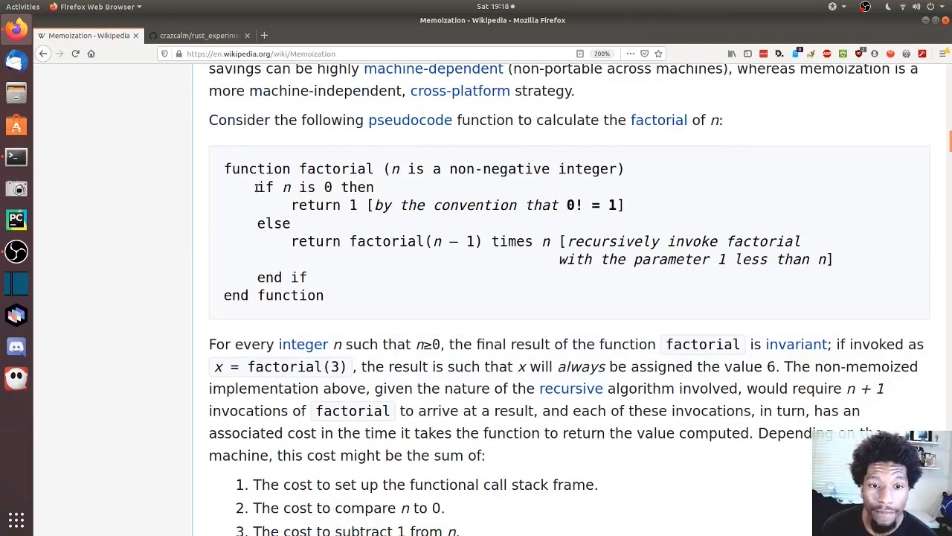
left_click_drag(256, 188, 357, 188)
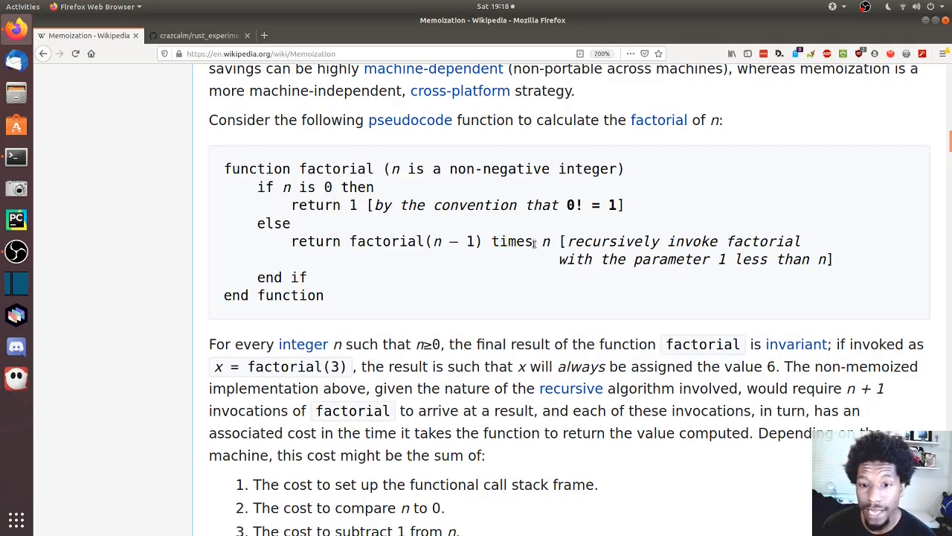
left_click_drag(355, 241, 549, 241)
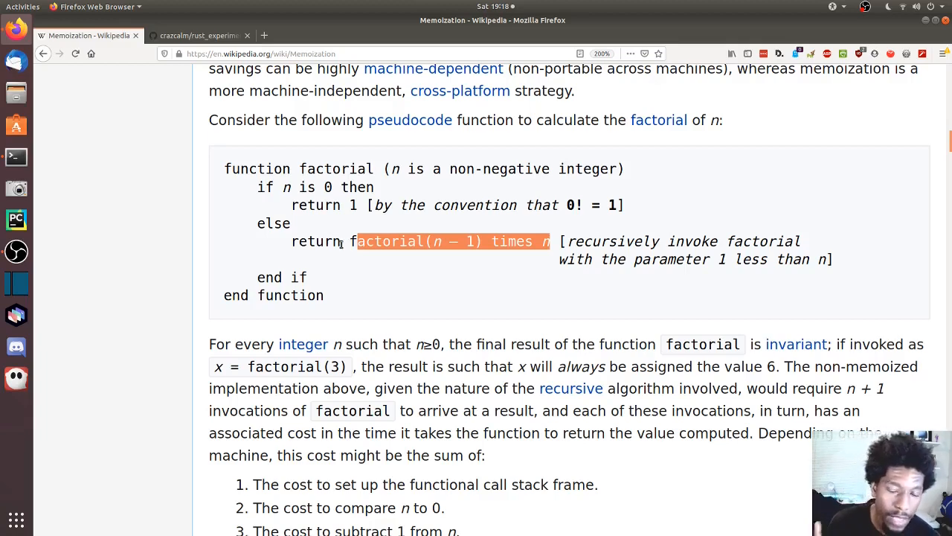
mouse_move(339, 252)
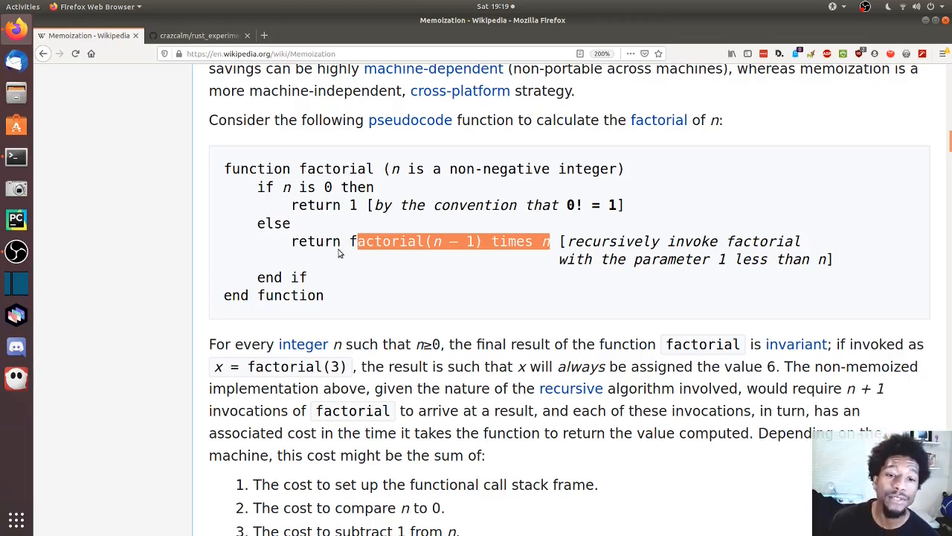
Scroll to the memoized factorial pseudocode and select its lookup-table check lines
scroll("down", 3)
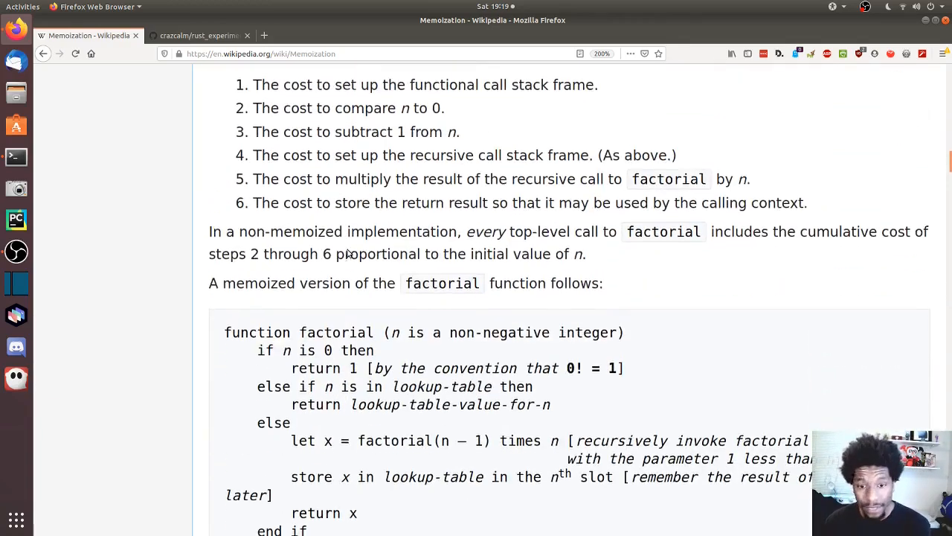
scroll("down", 3)
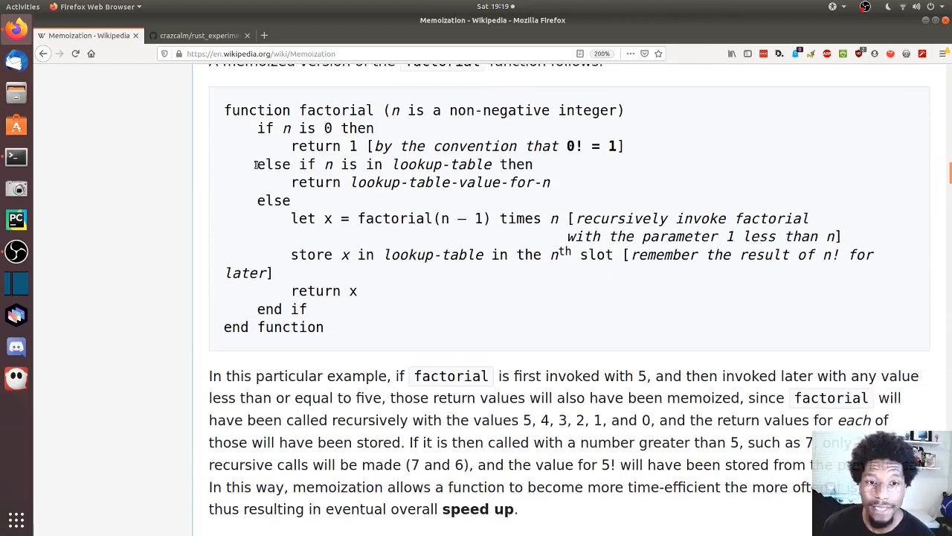
left_click_drag(257, 164, 551, 182)
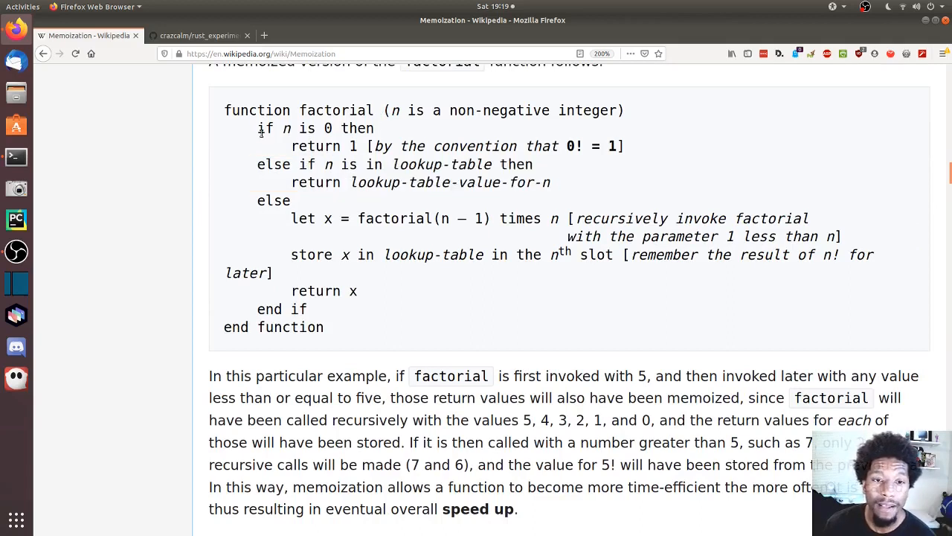
double_click(316, 146)
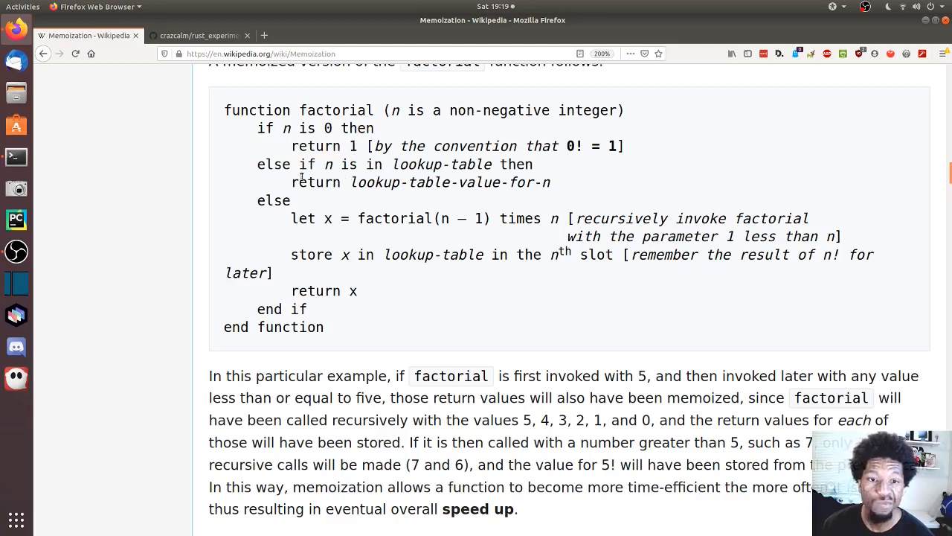
double_click(285, 164)
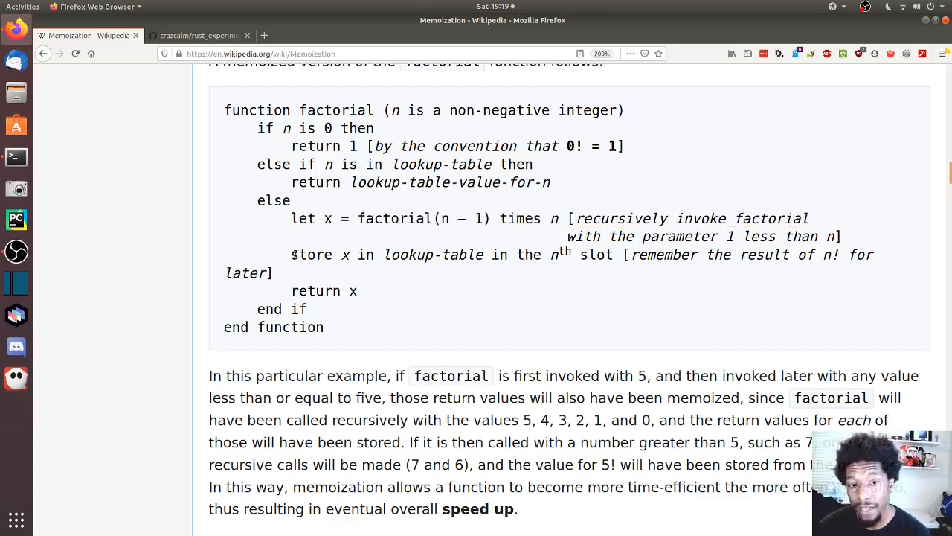
Highlight the store-in-lookup-table step and the check-and-return lines, then clear the selection
left_click_drag(292, 255, 460, 254)
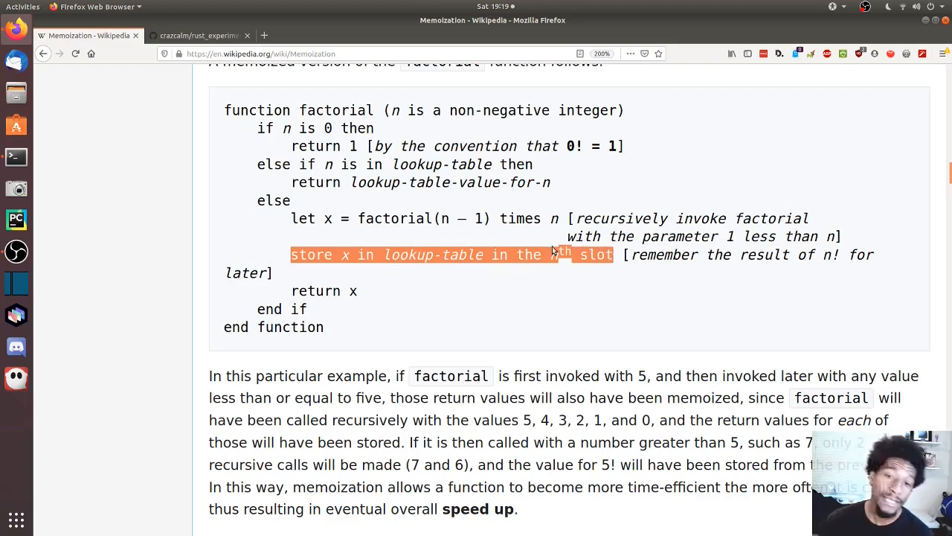
mouse_move(563, 266)
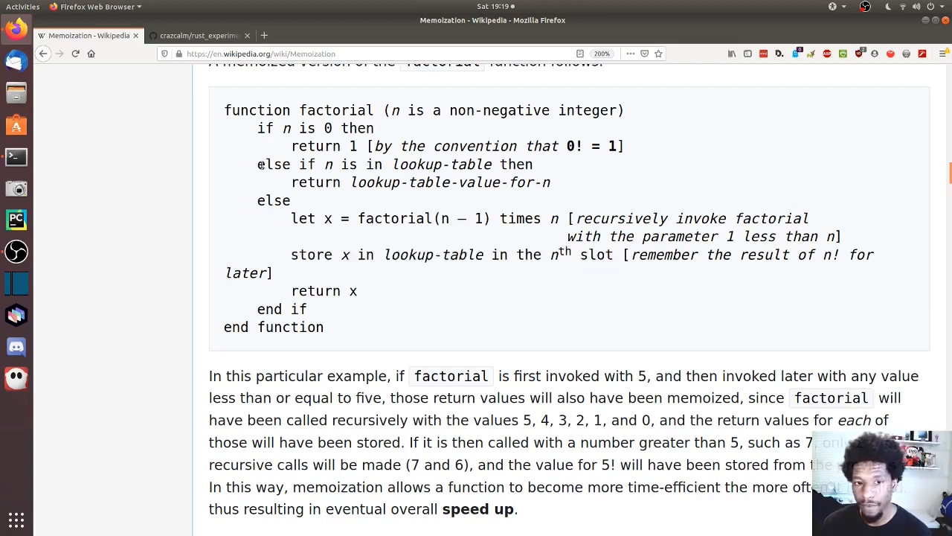
left_click_drag(265, 164, 551, 182)
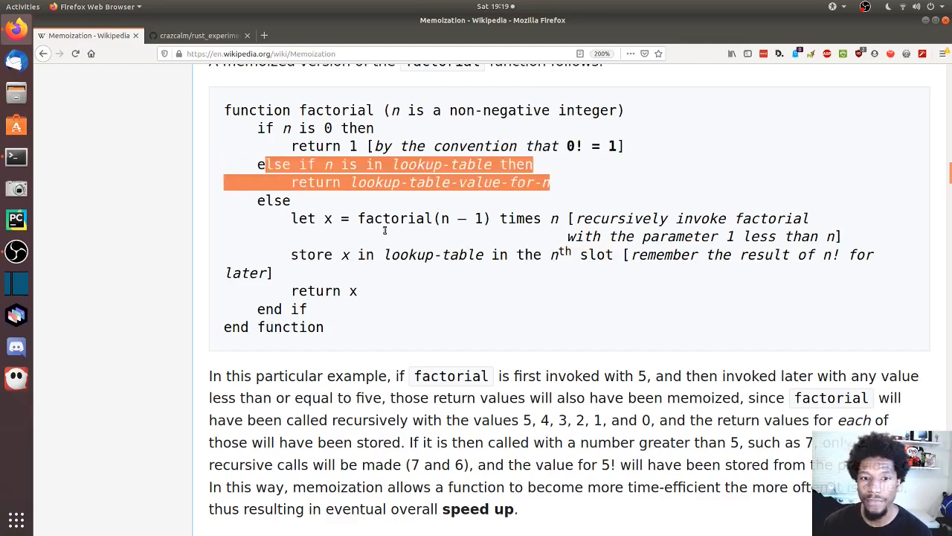
left_click(462, 324)
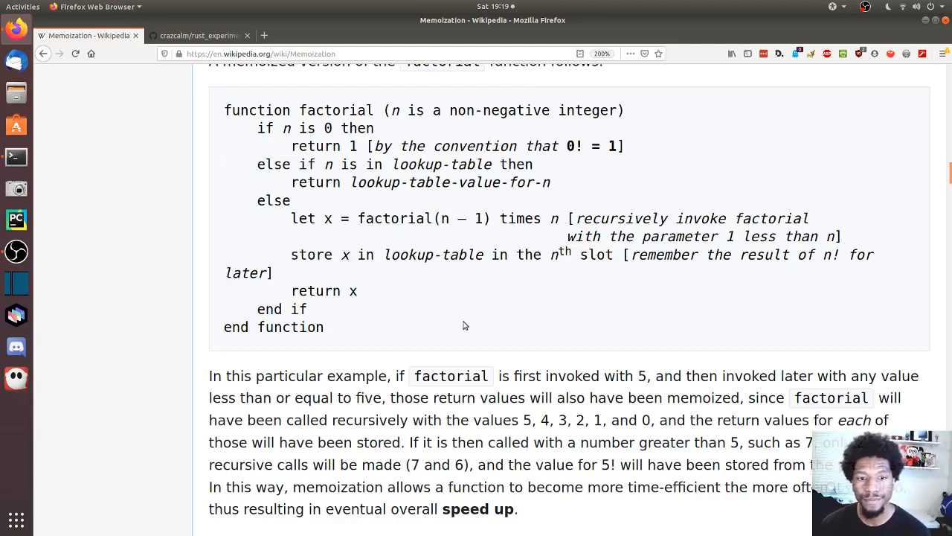
mouse_move(384, 301)
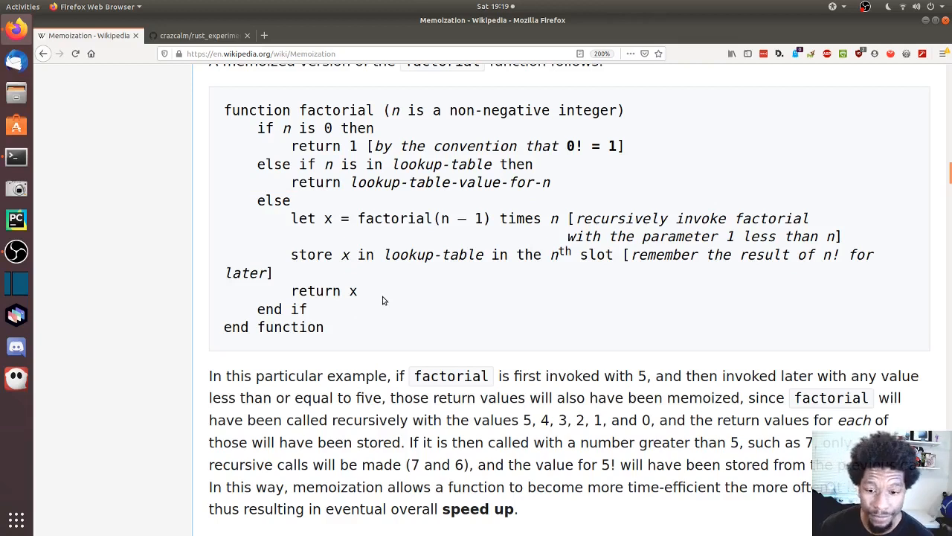
mouse_move(408, 272)
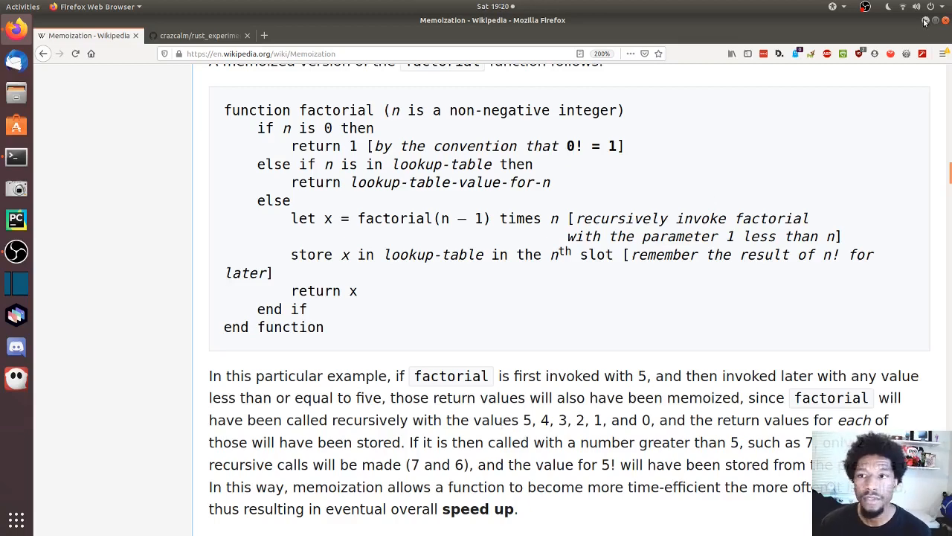
In the terminal, list the project files and view Cargo.toml with less
left_click(925, 21)
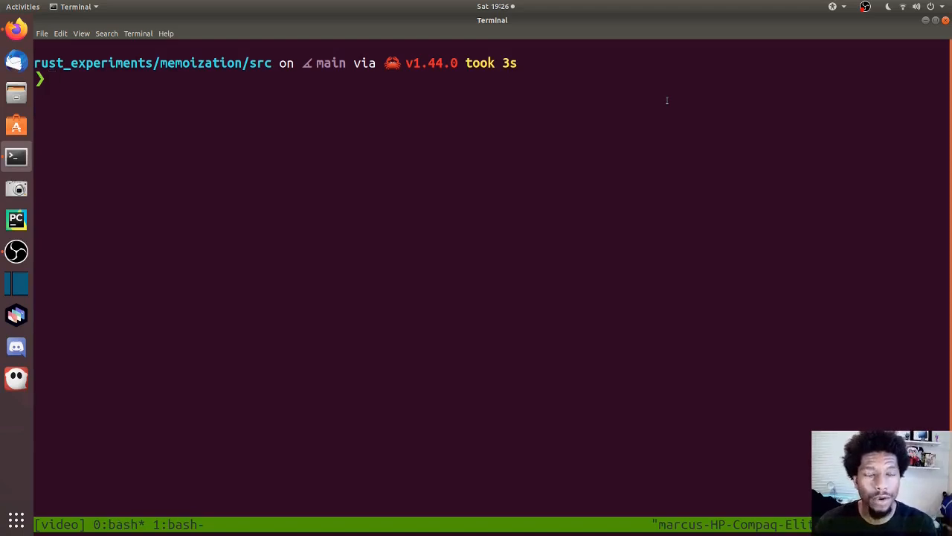
type("less c")
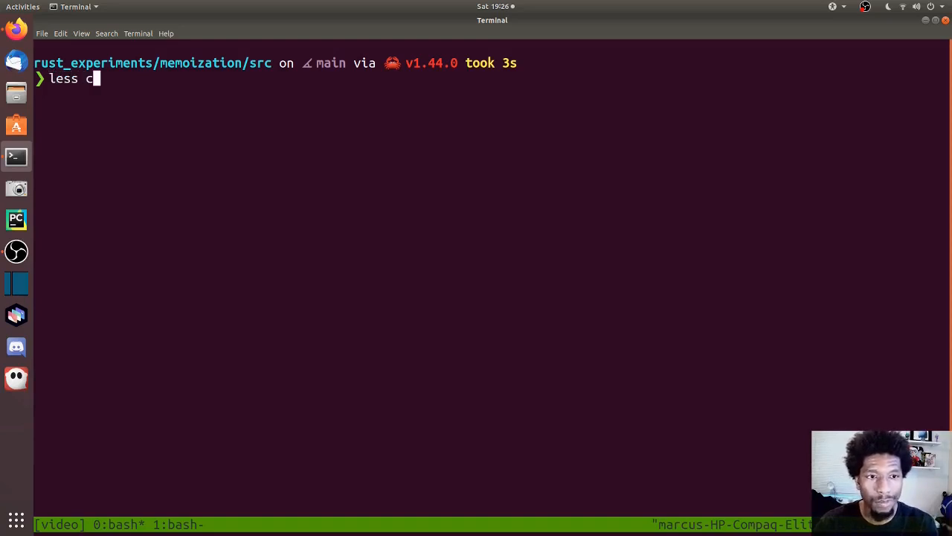
type("Car")
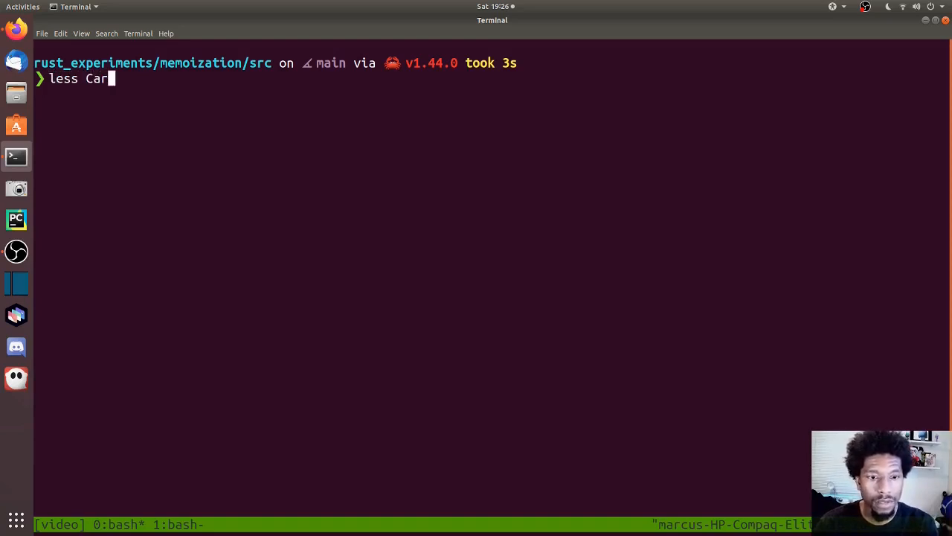
type("lib.rs")
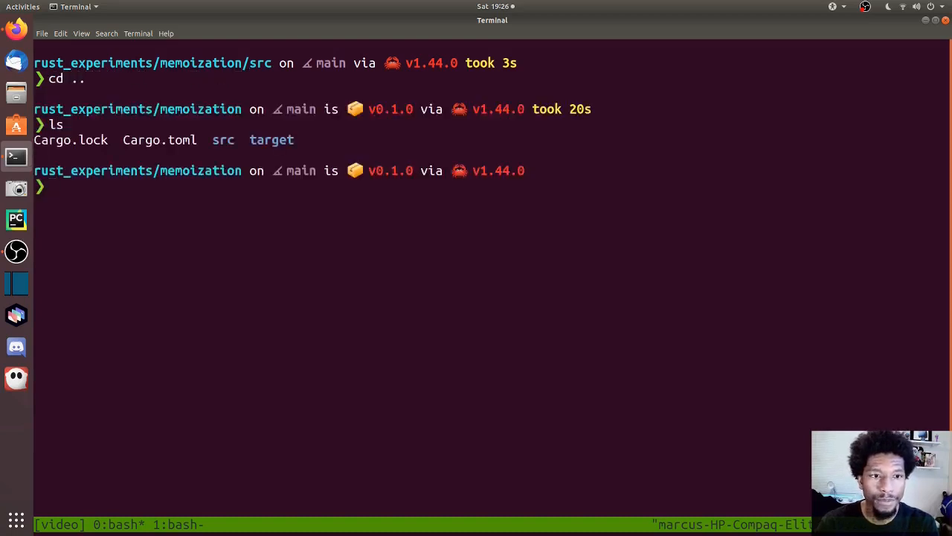
type("less Cargo.toml")
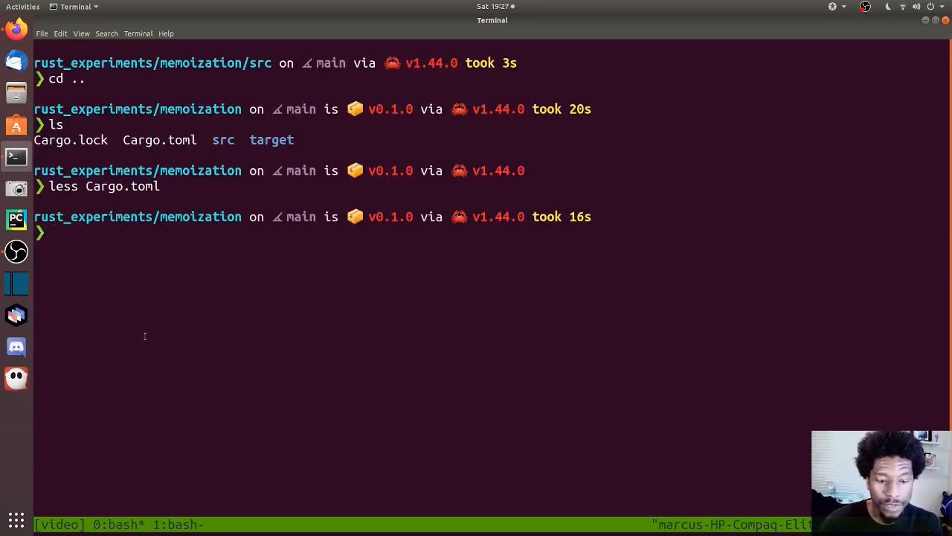
Change into src/ and start vim on lib.rs
type("cd")
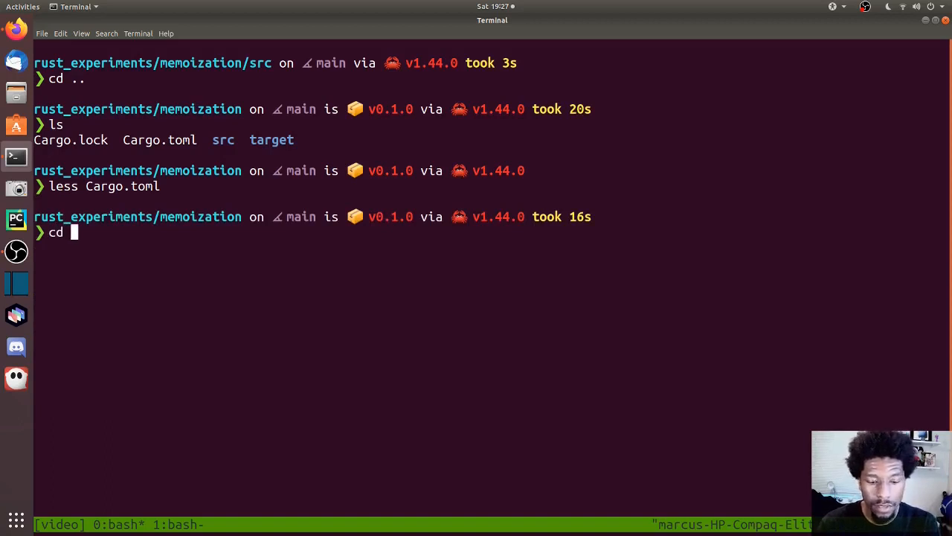
type("src/")
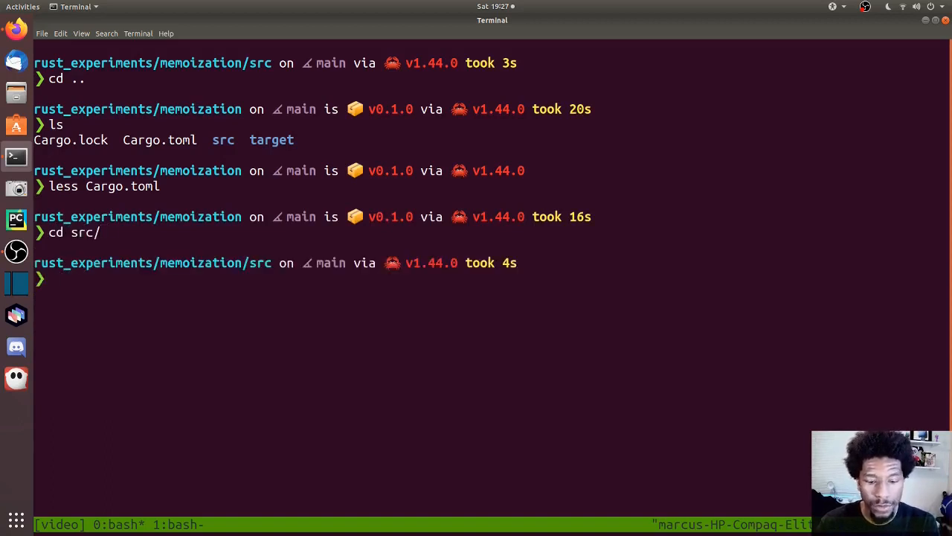
type("vim")
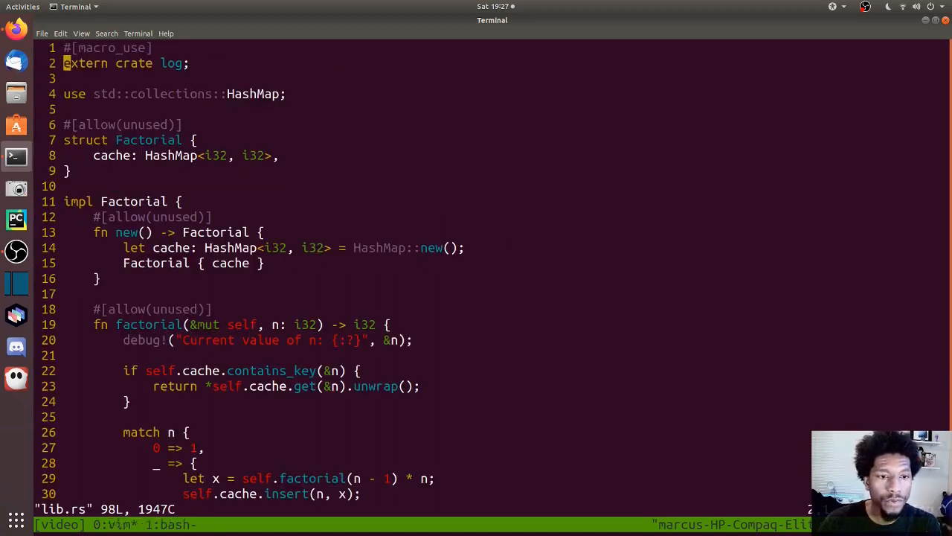
Scroll through the Factorial struct, its HashMap cache and the impl block in lib.rs
scroll("down", 3)
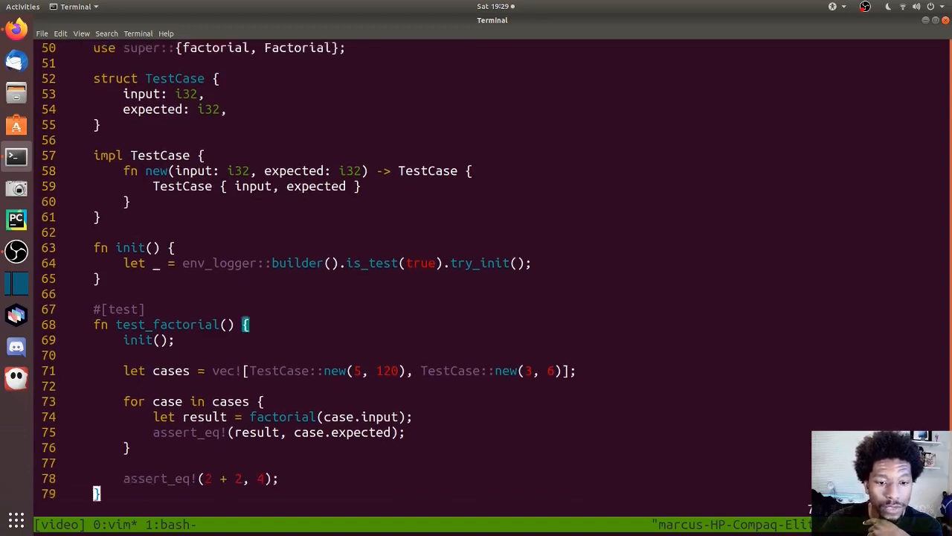
Scroll down to the tests module with TestCase, logger init and test_factorial for 5 and 3
scroll("down", 3)
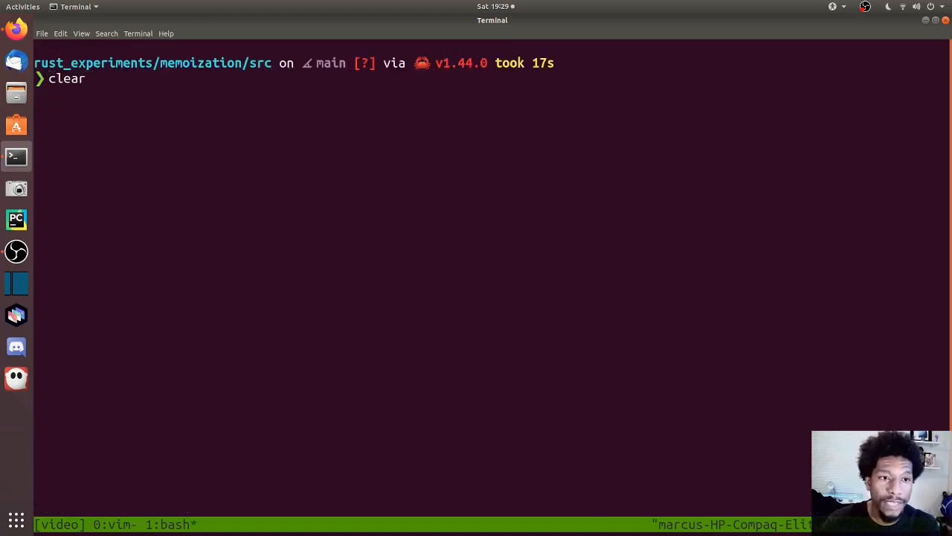
Enter 'RUST_LOG=debug cargo test test_memo -- --nocapture' at the cleared prompt
type("RUST_LOG=debug cargo test test_memo -- --nocapture")
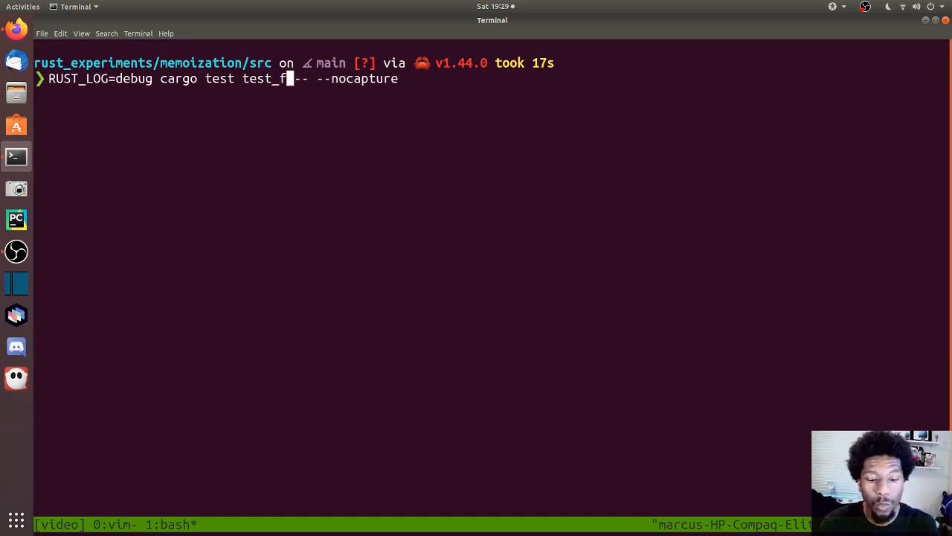
type("ac")
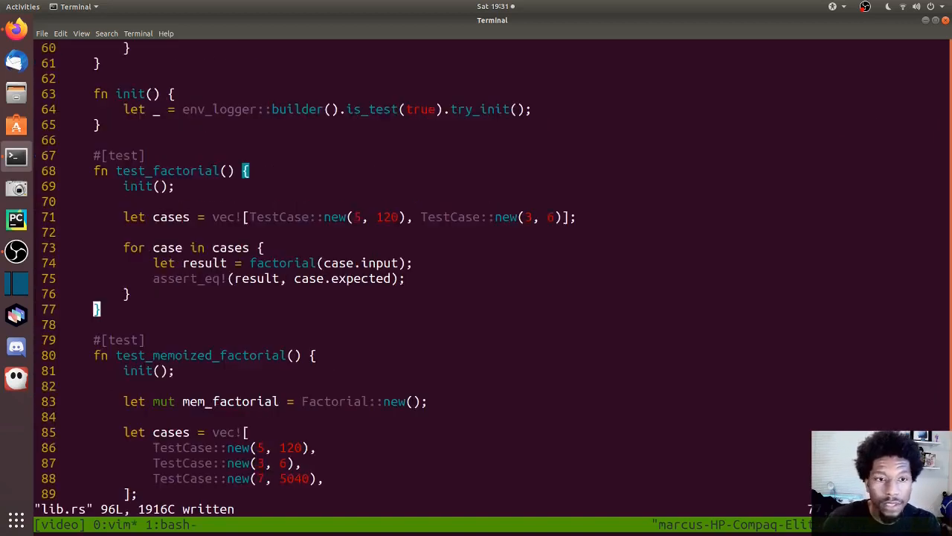
Scroll up in lib.rs to review the new test_memoized_factorial test
scroll("up", 3)
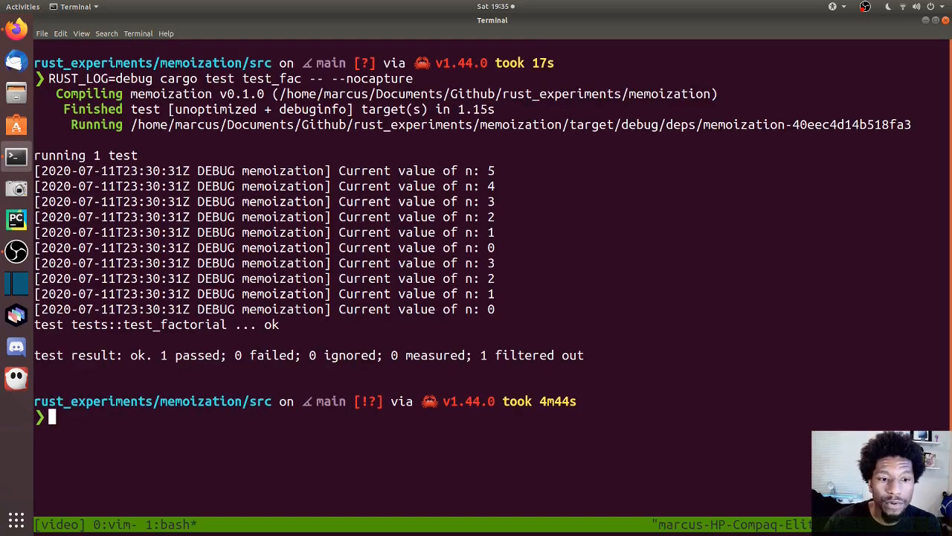
Recall the previous RUST_LOG cargo test command and begin rewriting its test name with 'mem'
key("Up")
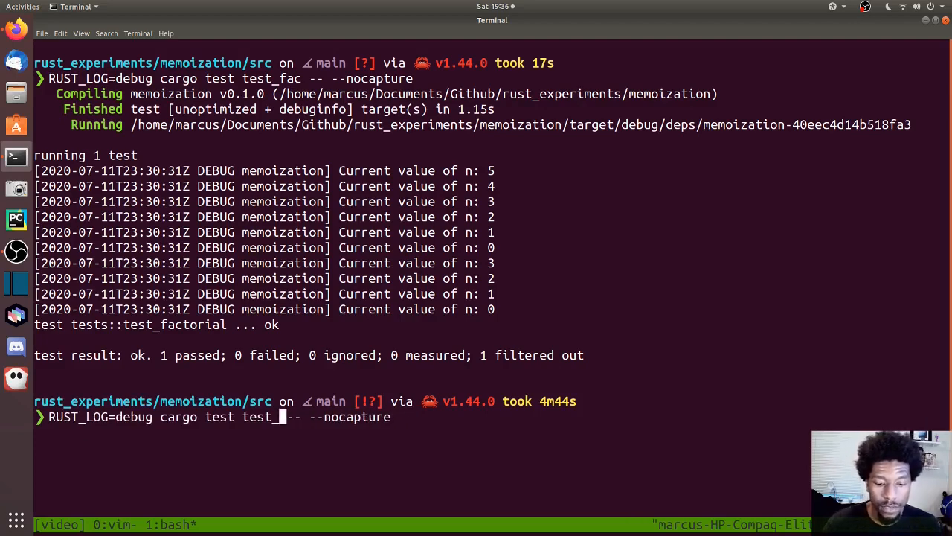
type("mem")
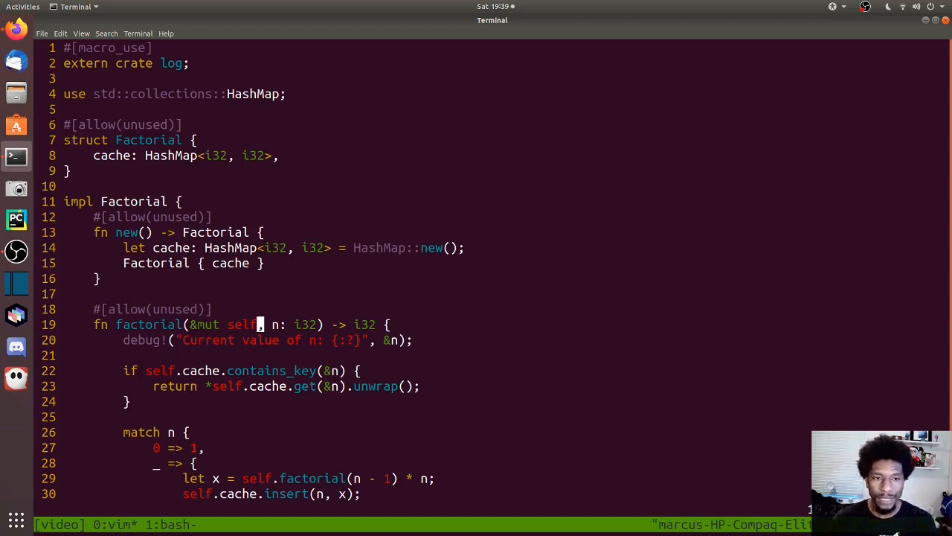
mouse_move(372, 202)
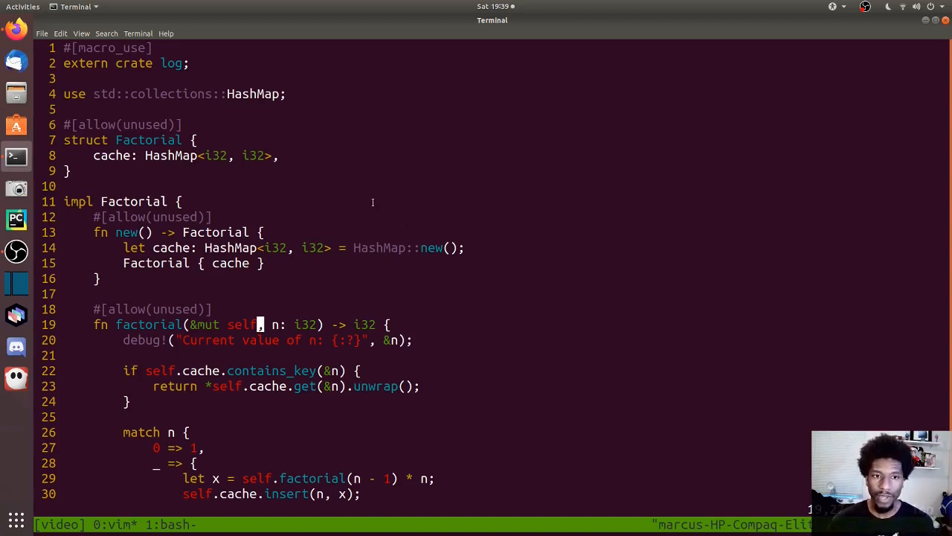